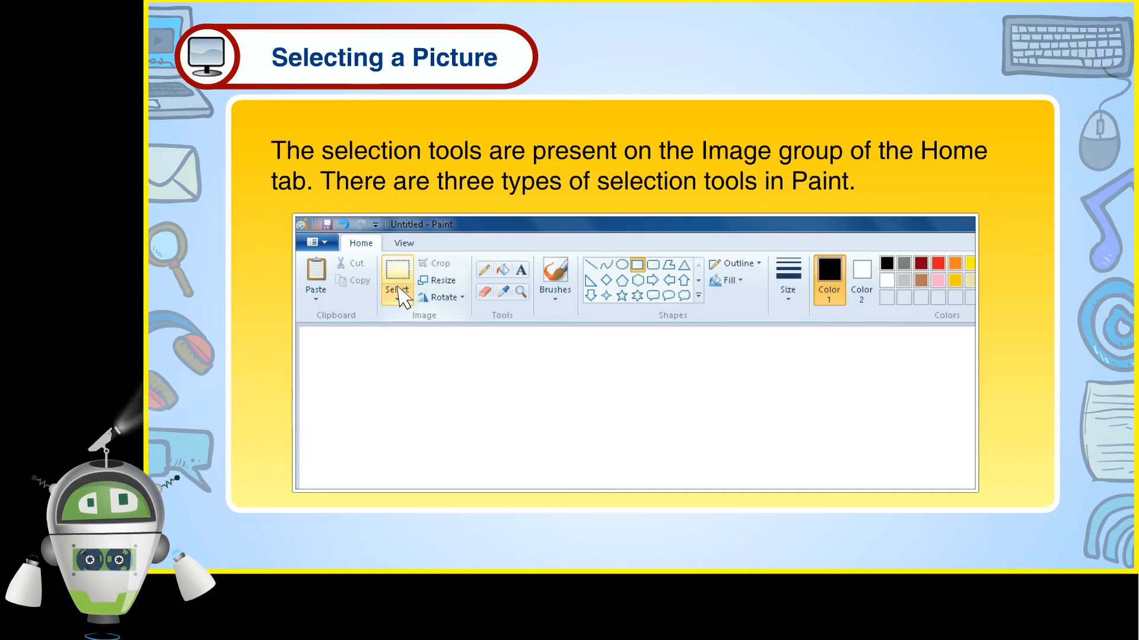
- Bring the Paint window with the yellow-headed stick figure to the front
left_click(397, 290)
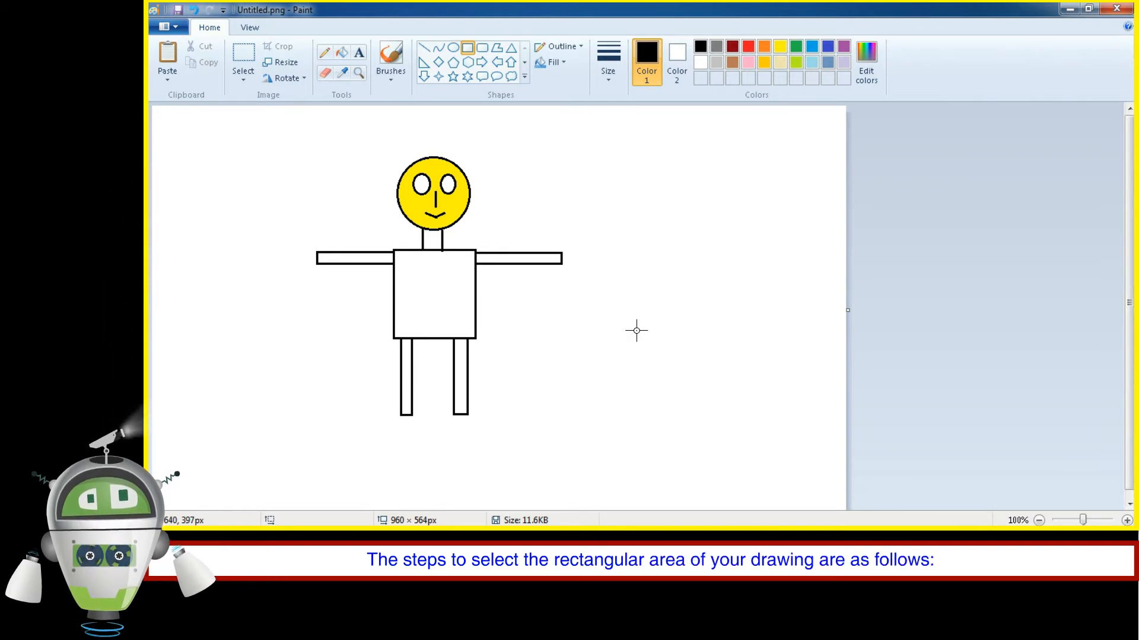
left_click(242, 60)
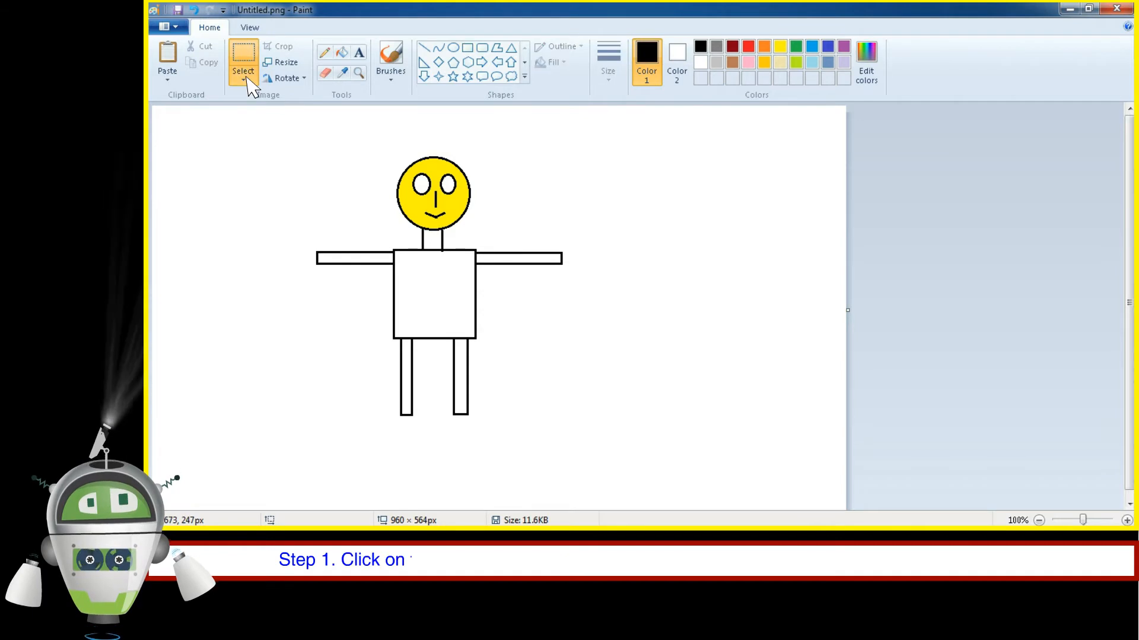
left_click(242, 78)
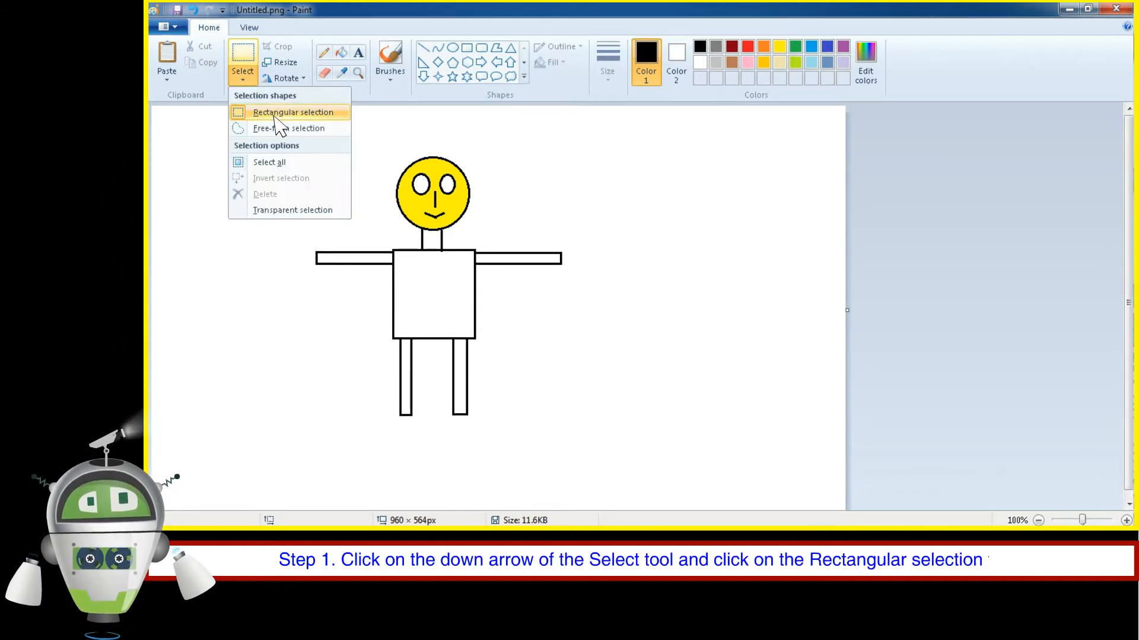
left_click(293, 111)
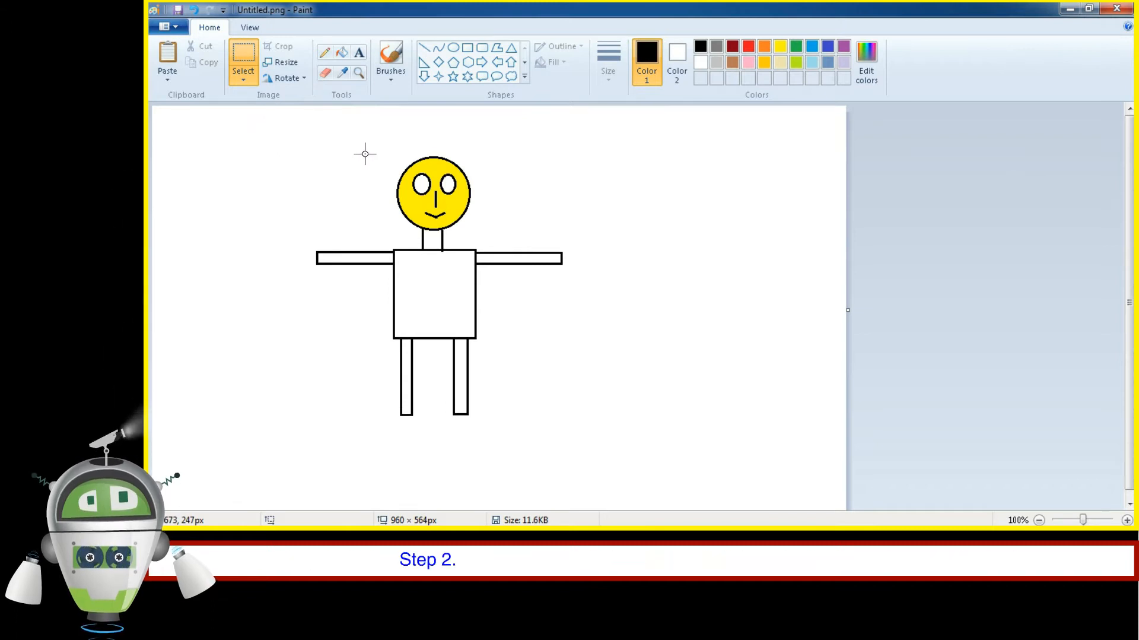
left_click_drag(366, 153, 463, 205)
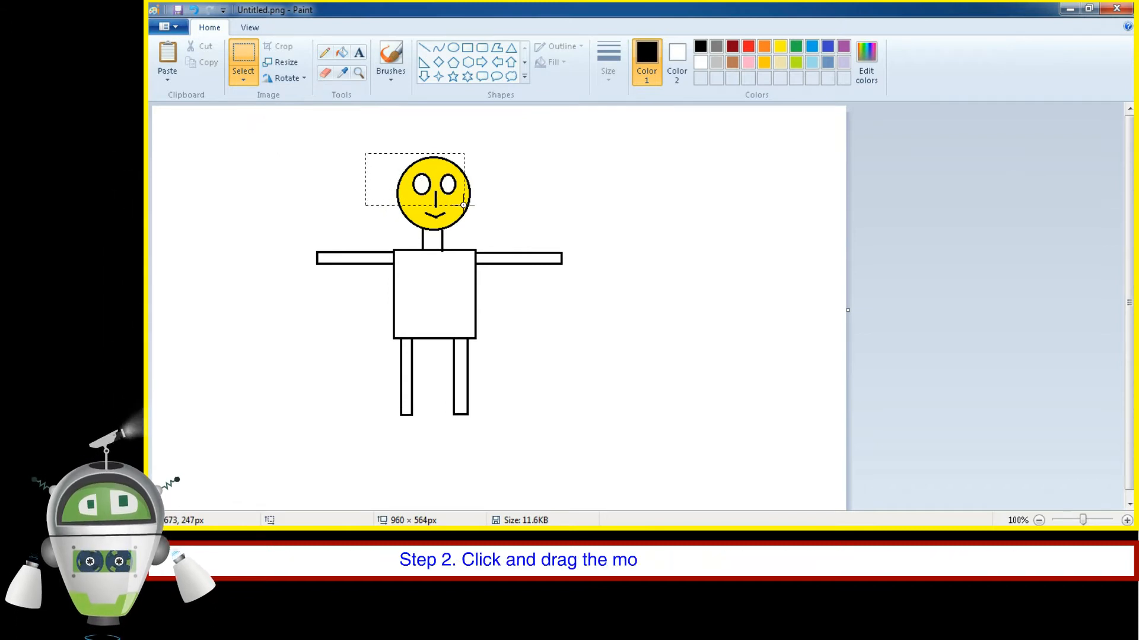
left_click_drag(464, 205, 518, 233)
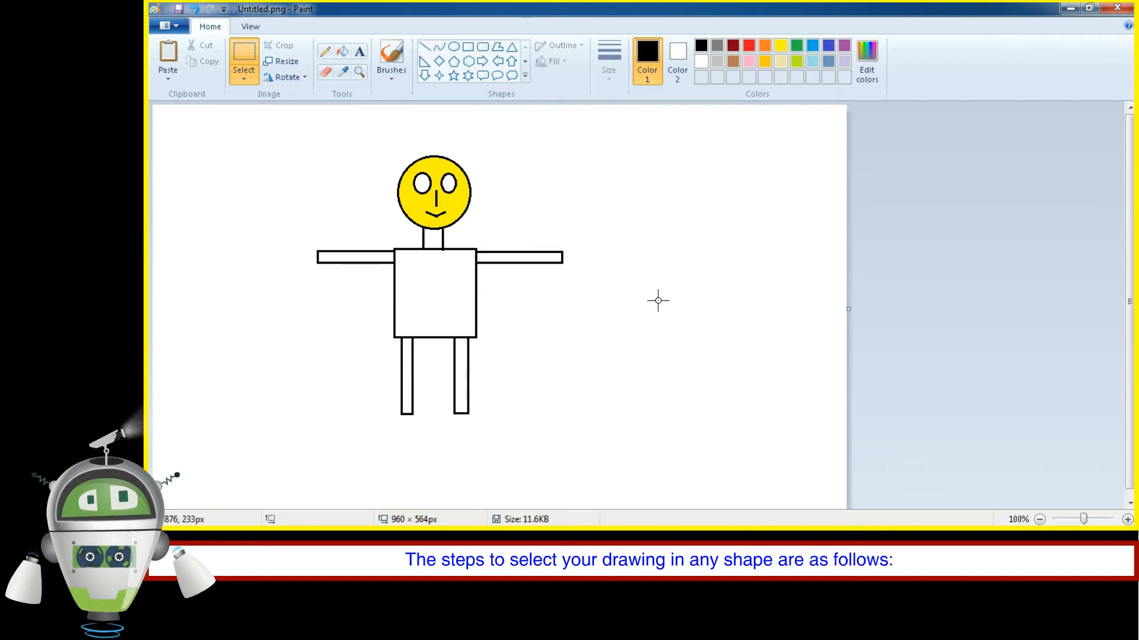
- Trace a Free-form selection loop around the figure's yellow head
left_click(244, 59)
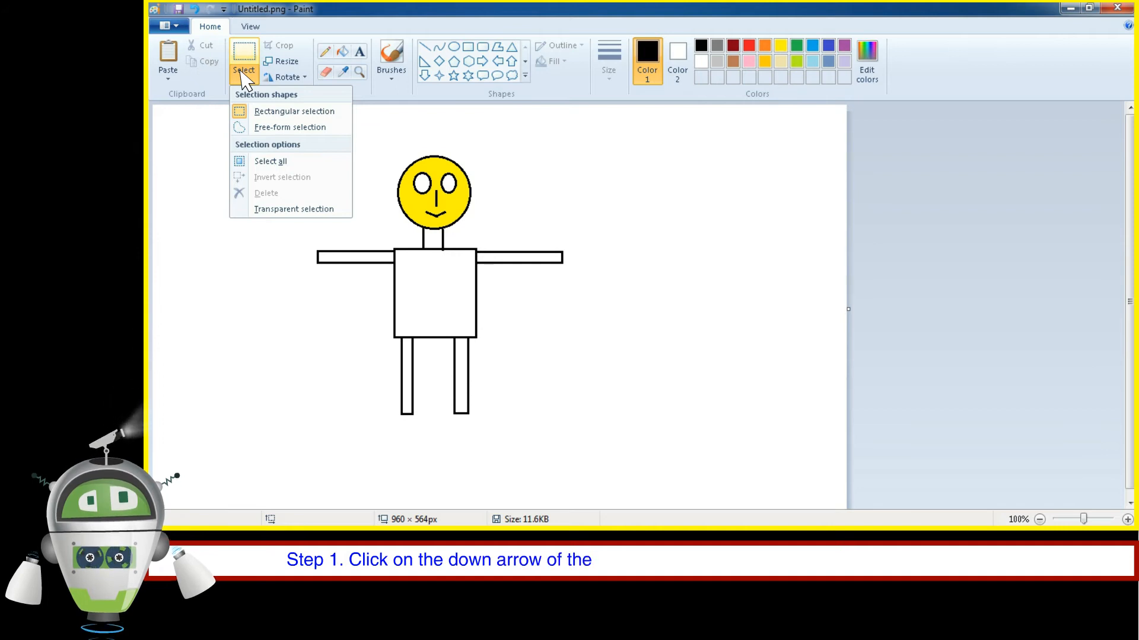
mouse_move(290, 127)
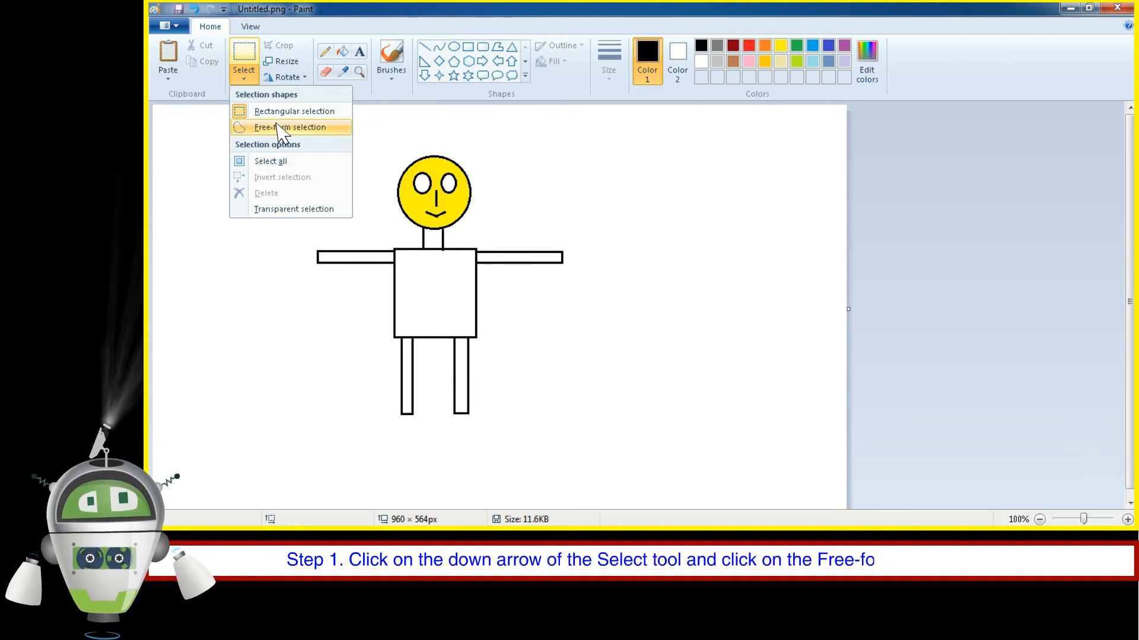
left_click(289, 127)
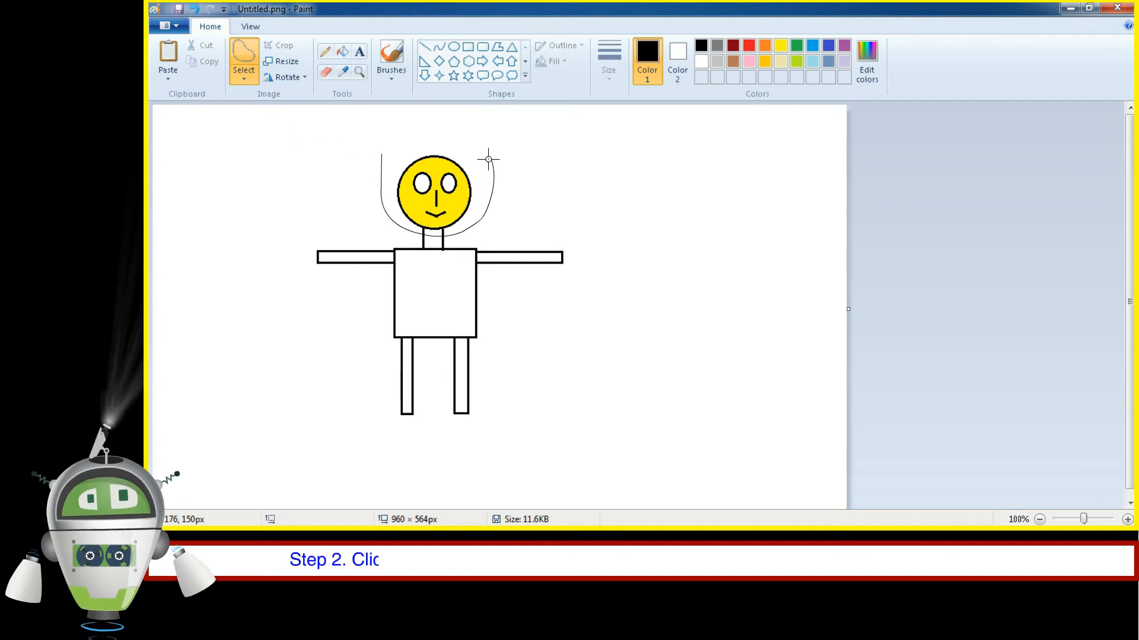
left_click_drag(489, 158, 387, 153)
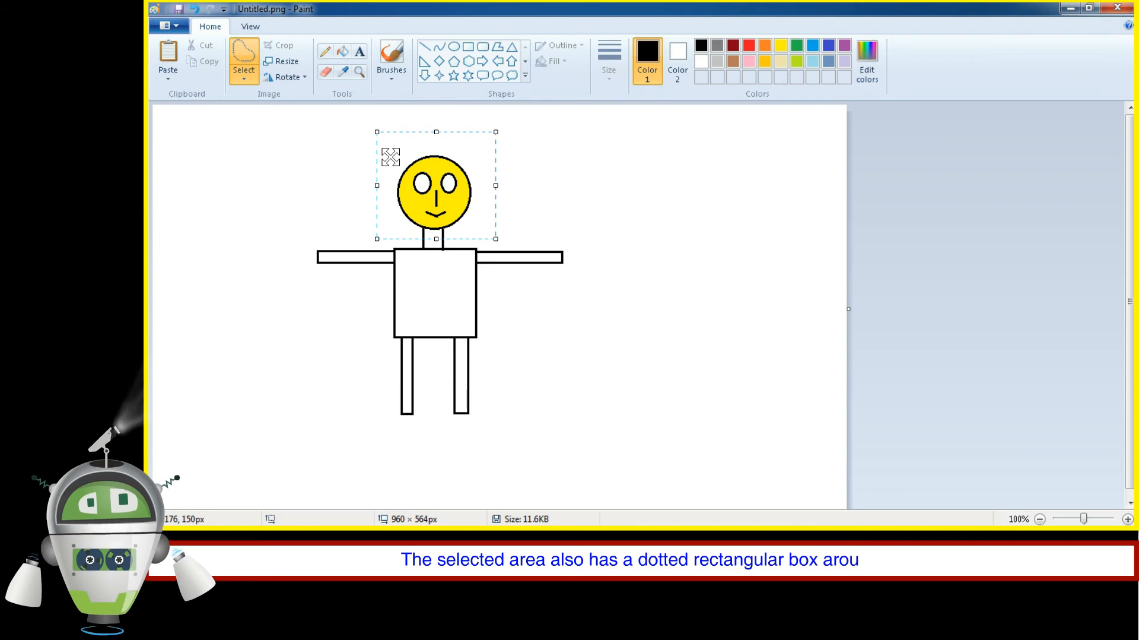
mouse_move(363, 157)
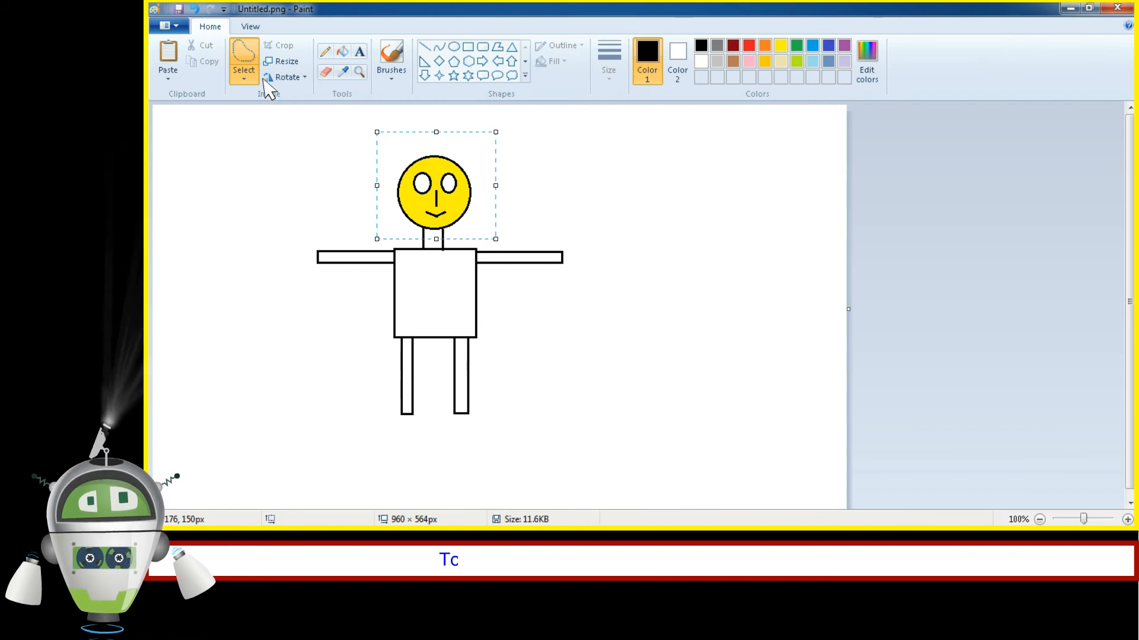
- Select all, then Invert selection so only the head area stays selected
left_click(243, 70)
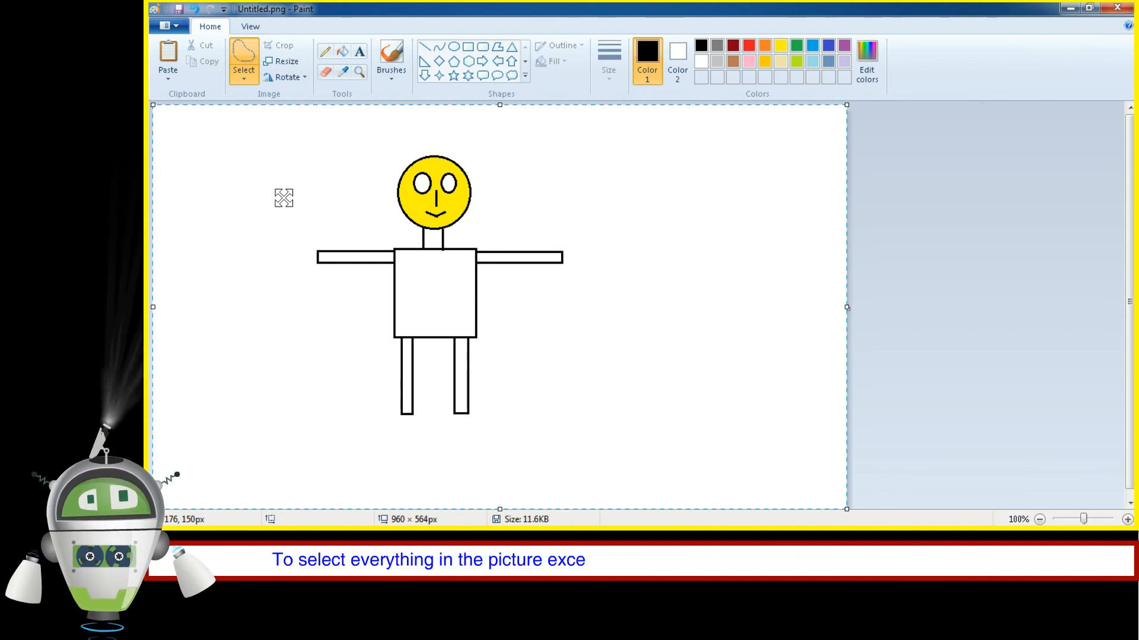
left_click(242, 60)
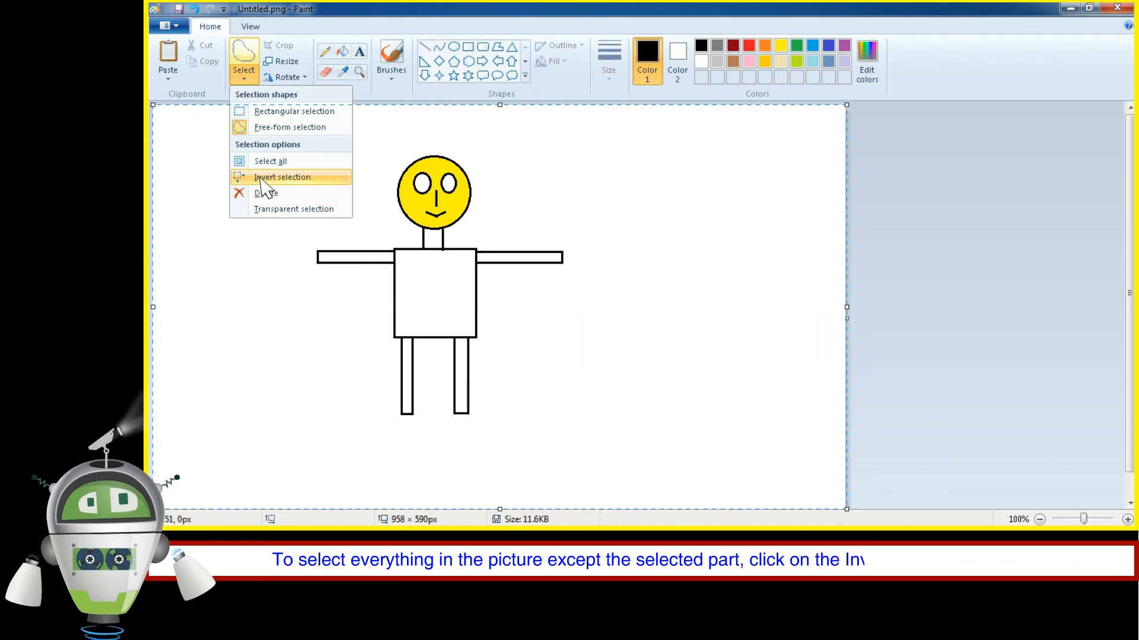
left_click(283, 177)
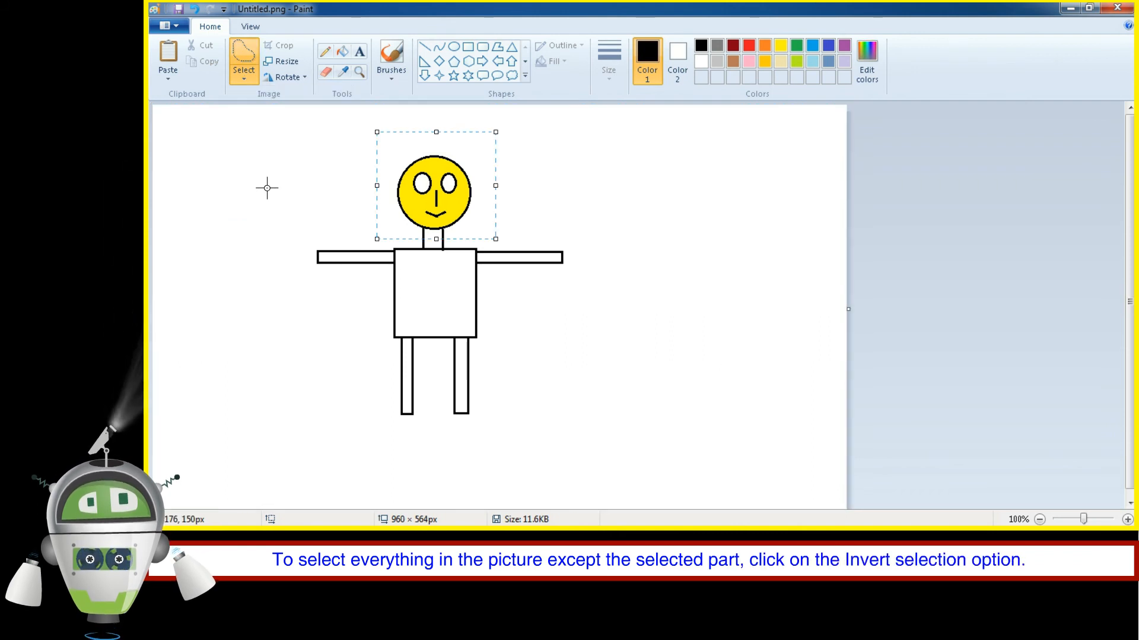
- Show the remaining Select options, Delete and Transparent selection, leaving the list open
left_click(244, 59)
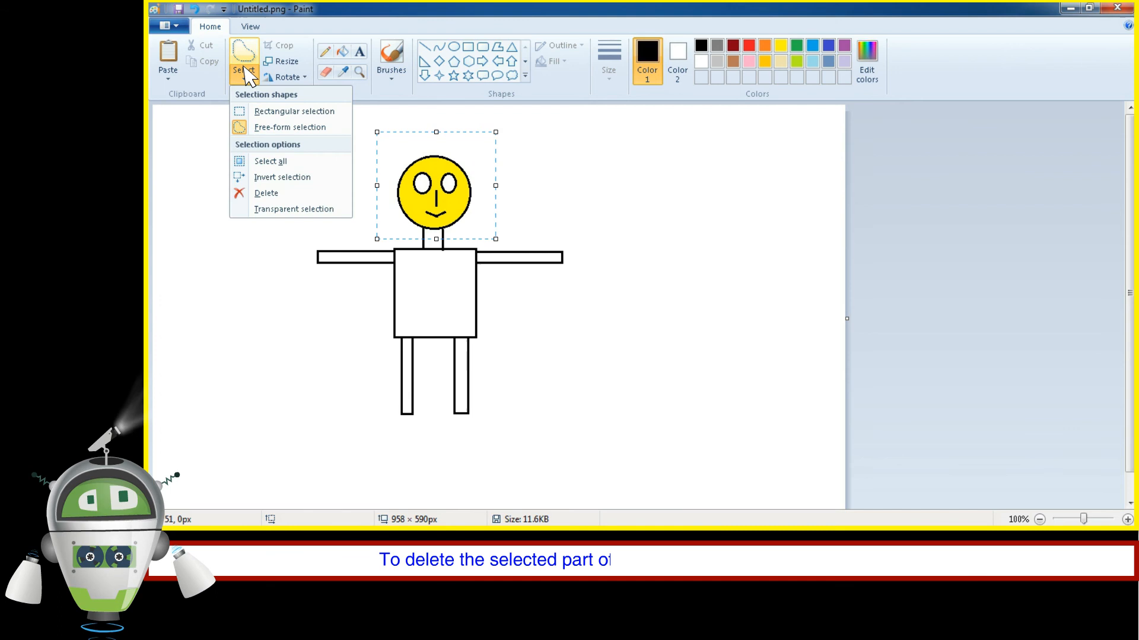
left_click(266, 193)
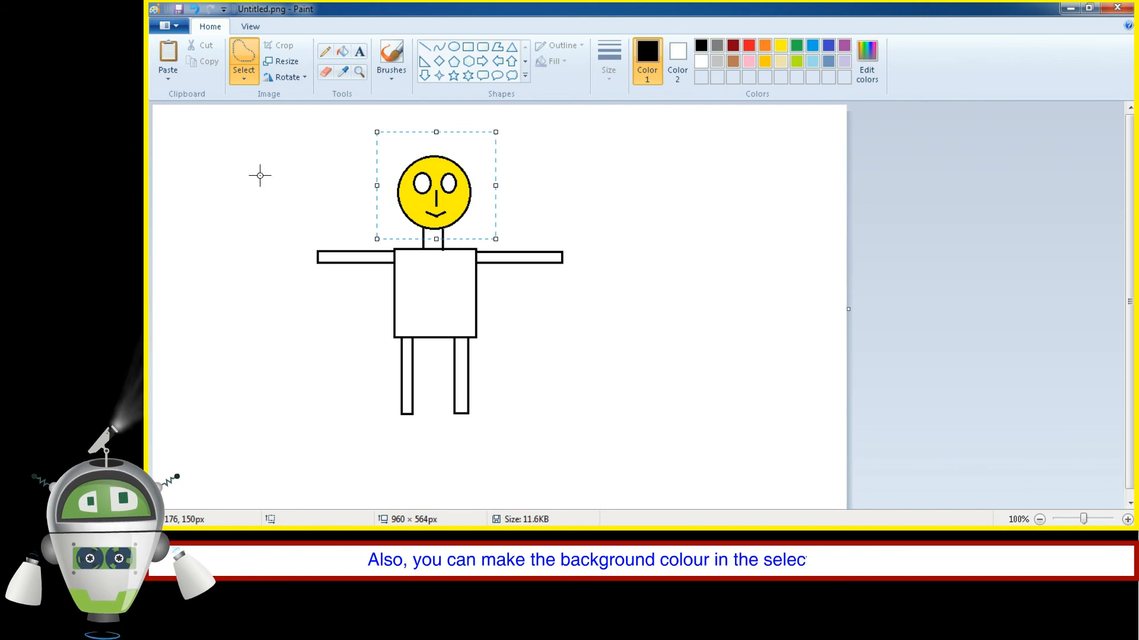
left_click(243, 60)
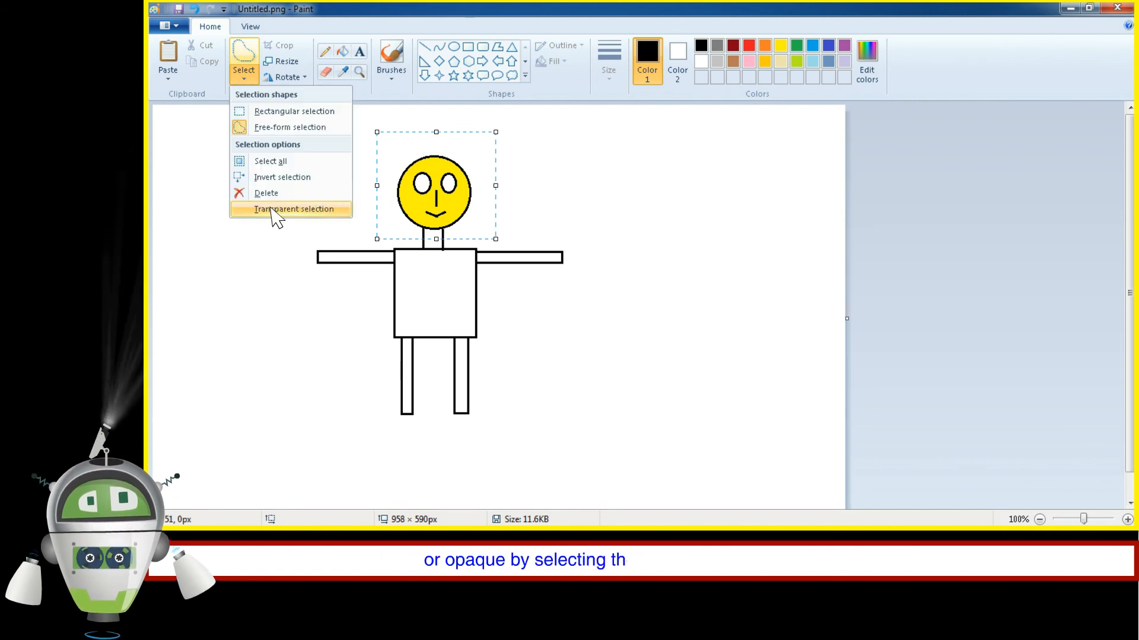